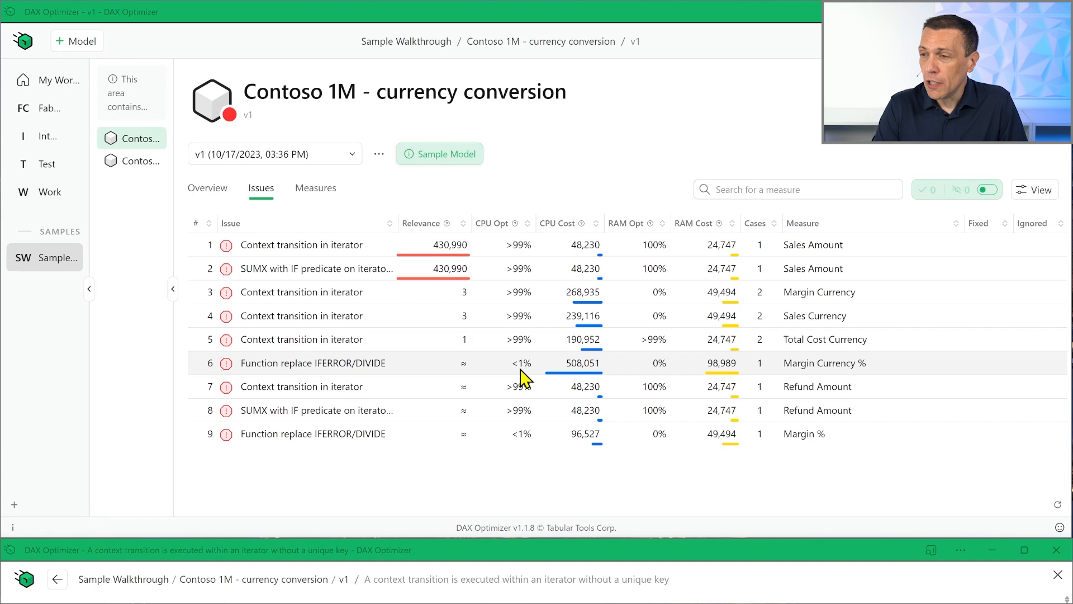
mouse_move(565, 509)
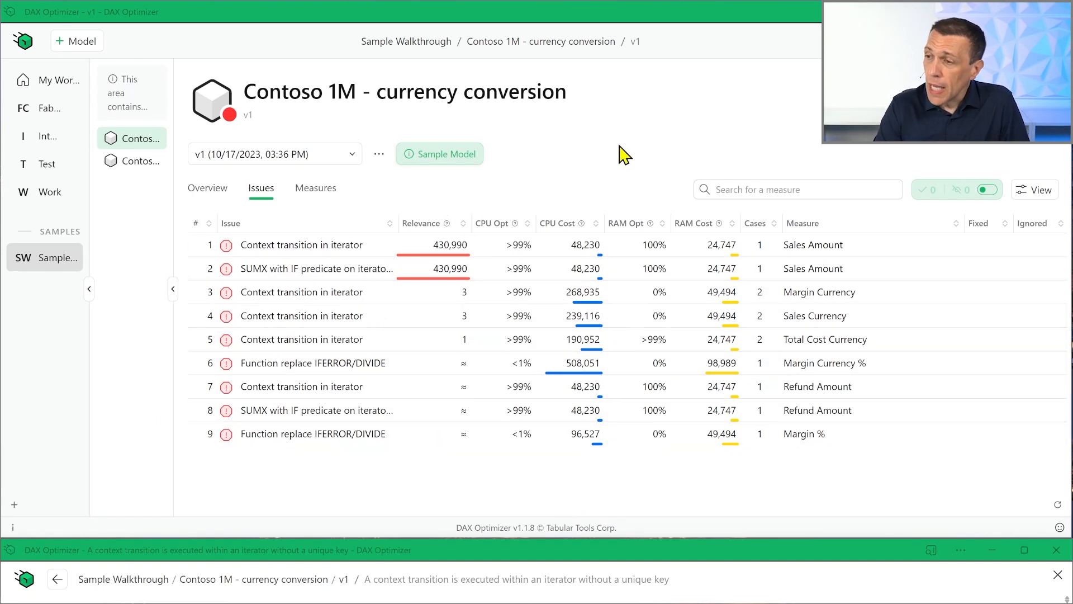
mouse_move(612, 152)
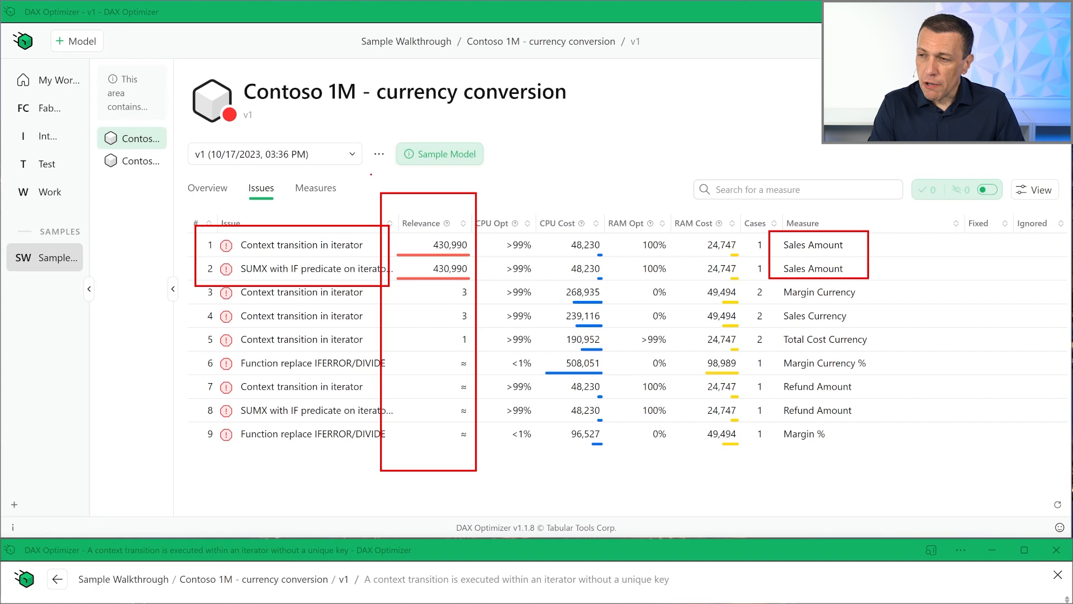
Show the Contoso 1M model's measures ranked by relevance, with Sales Amount first
left_click(315, 188)
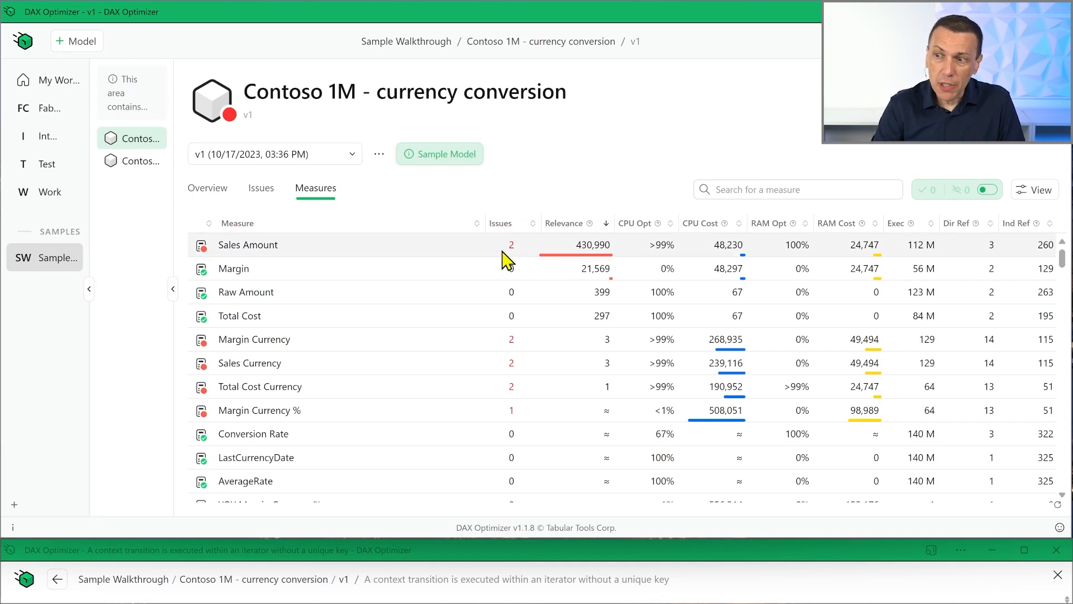
left_click(248, 245)
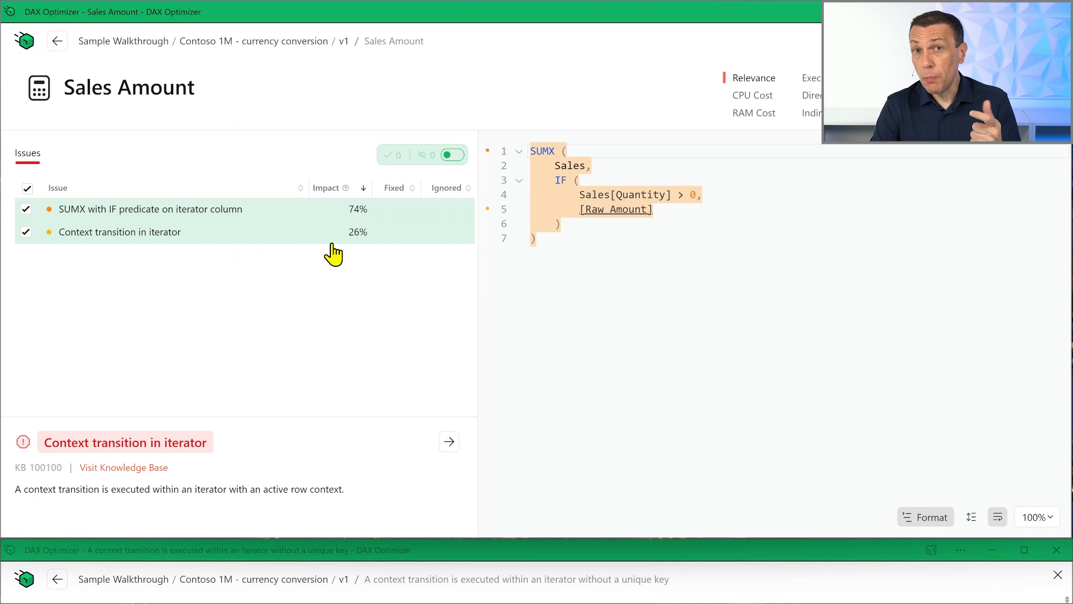
mouse_move(360, 226)
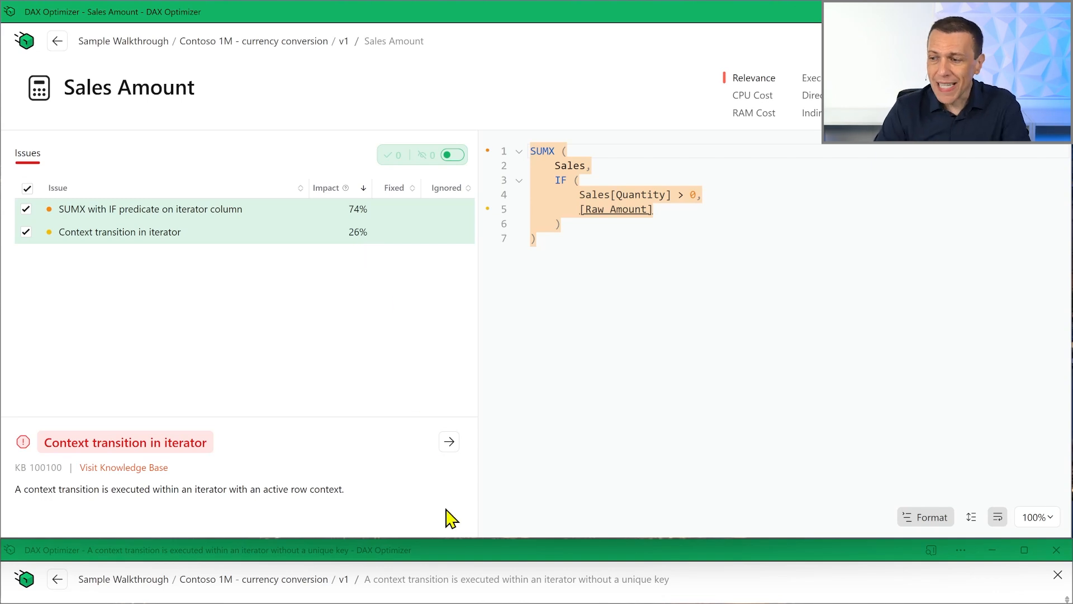
left_click(57, 41)
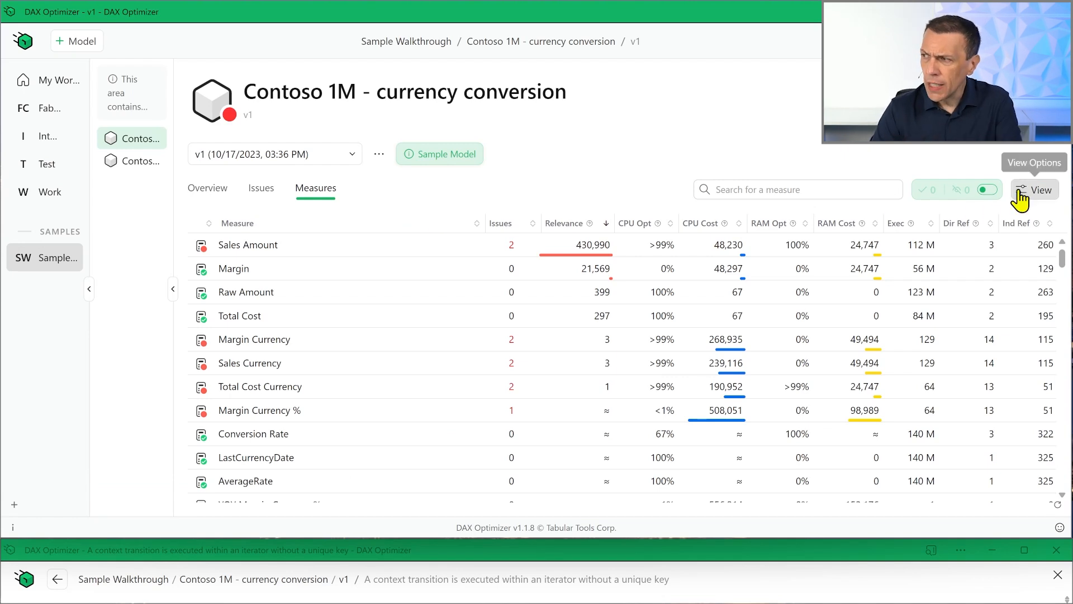
Return to the issues list and turn off Expert View in the view options
left_click(261, 188)
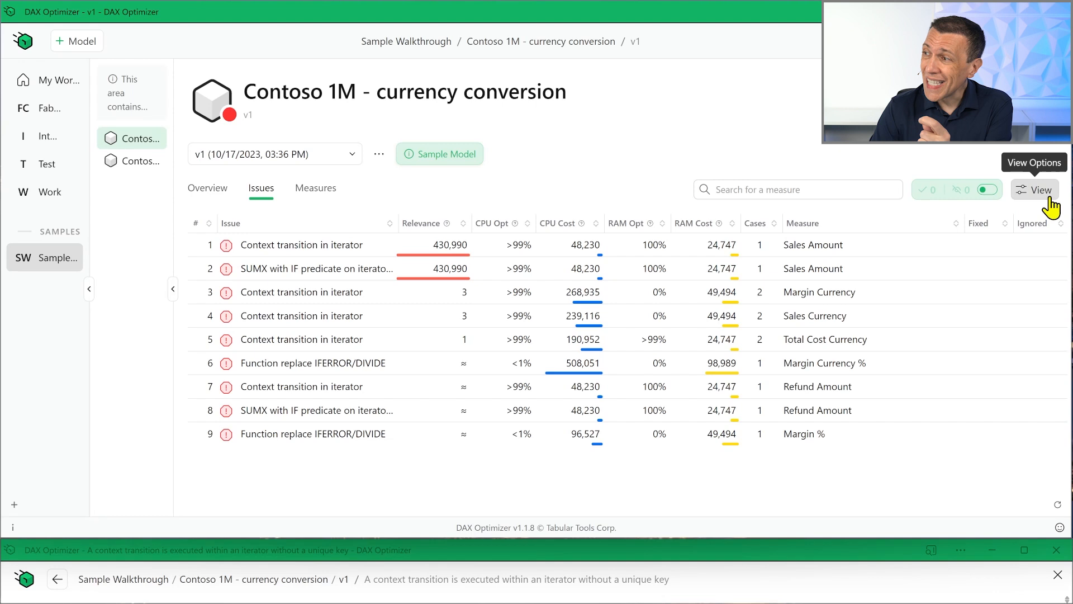
left_click(1036, 189)
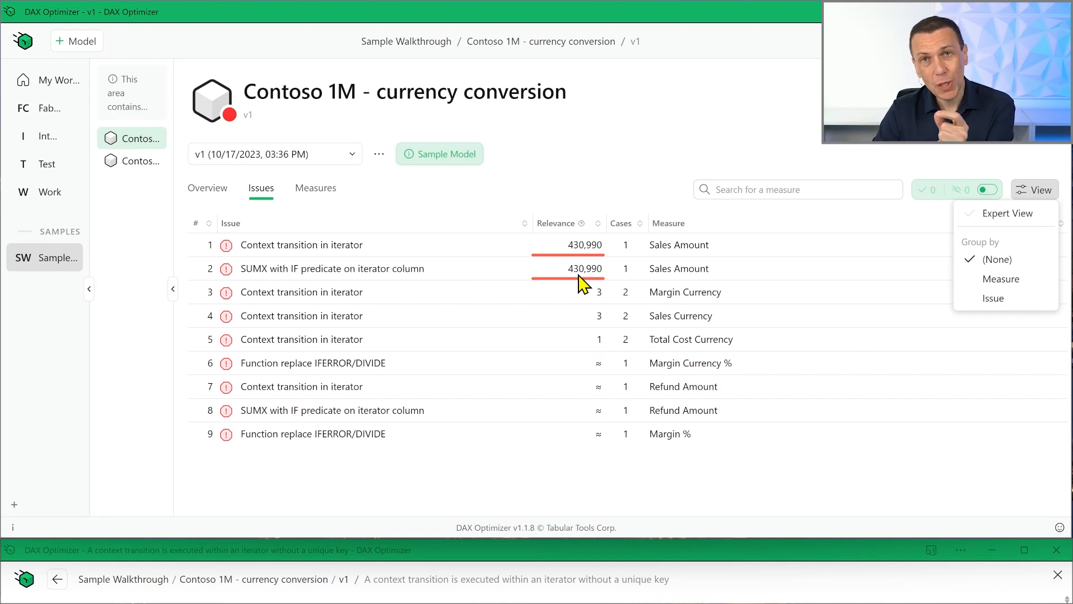
mouse_move(596, 438)
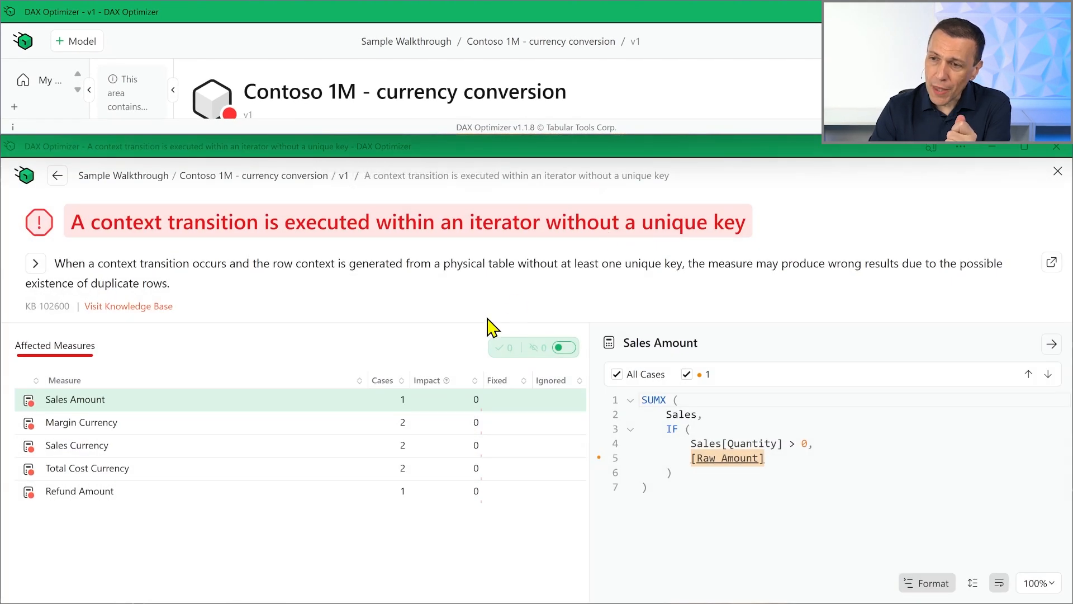
mouse_move(57, 175)
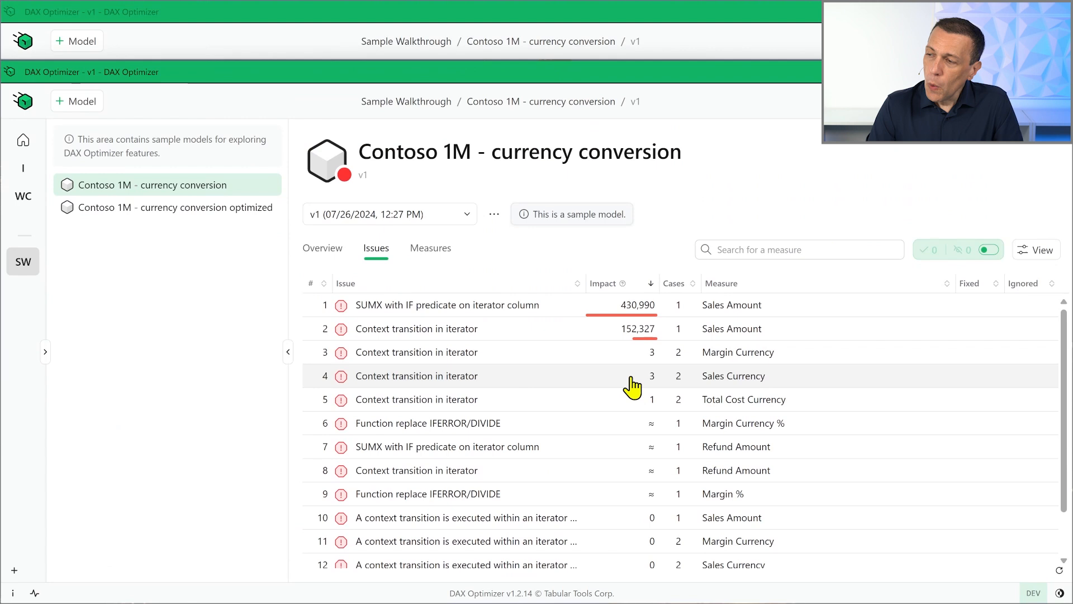
mouse_move(643, 404)
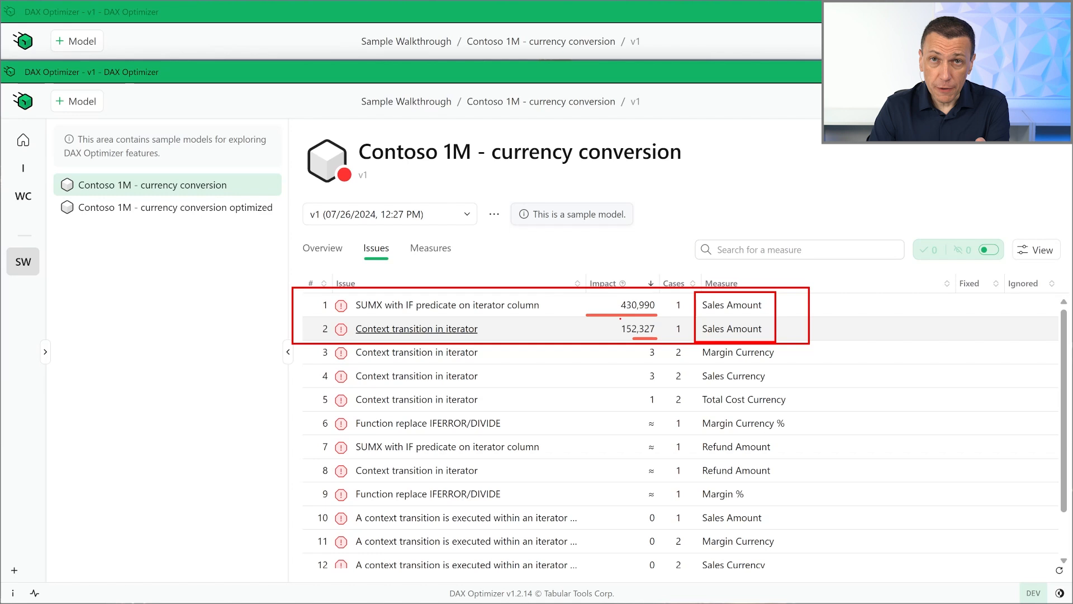
mouse_move(1035, 250)
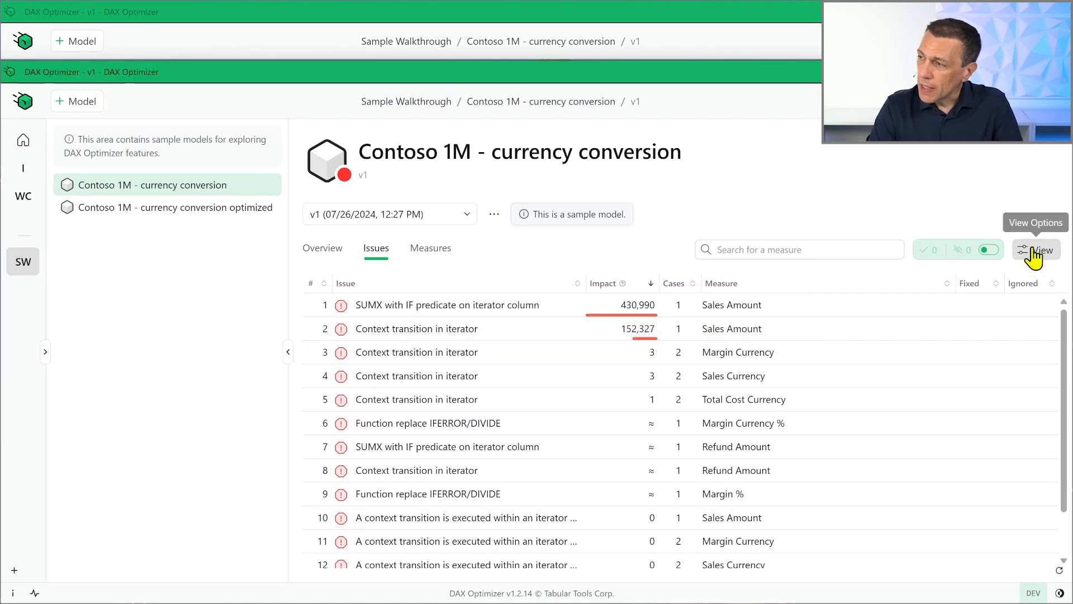
Enable Expert View to add CPU Impact and RAM Impact columns to the issues list
left_click(1036, 249)
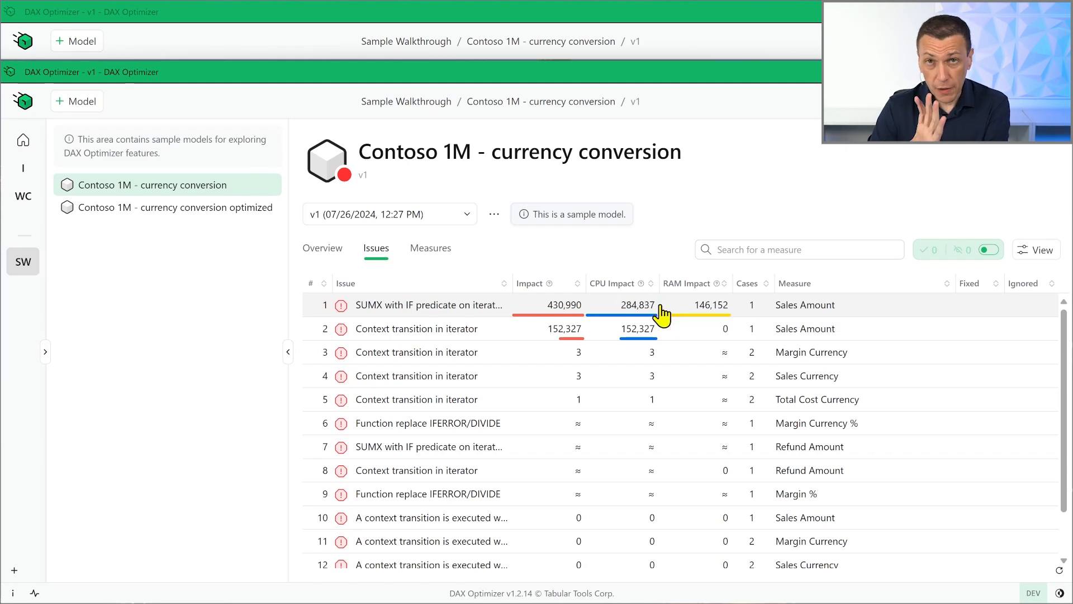
mouse_move(240, 274)
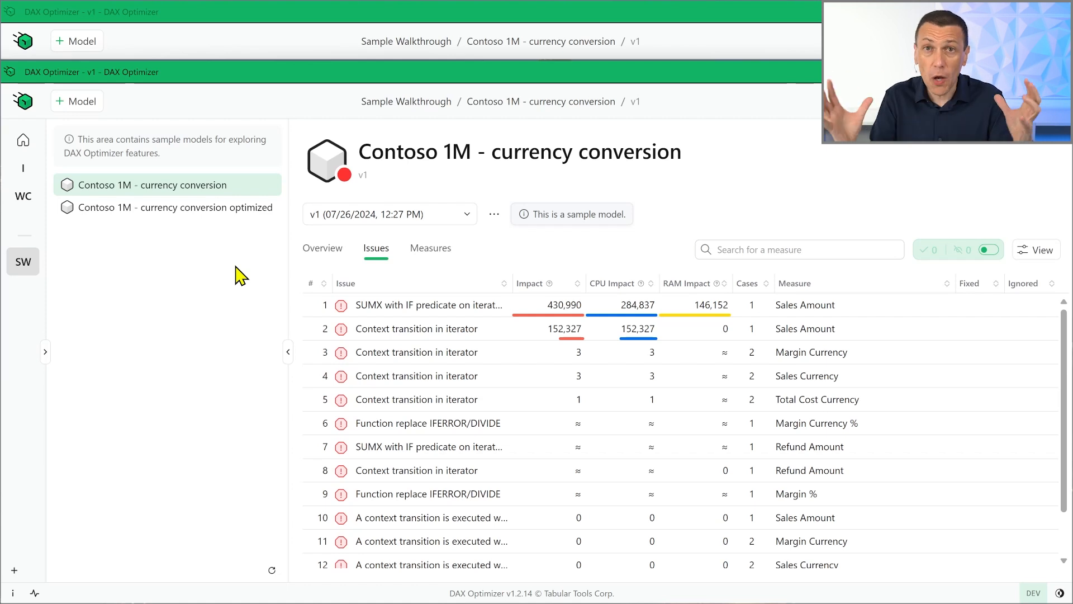
mouse_move(416, 376)
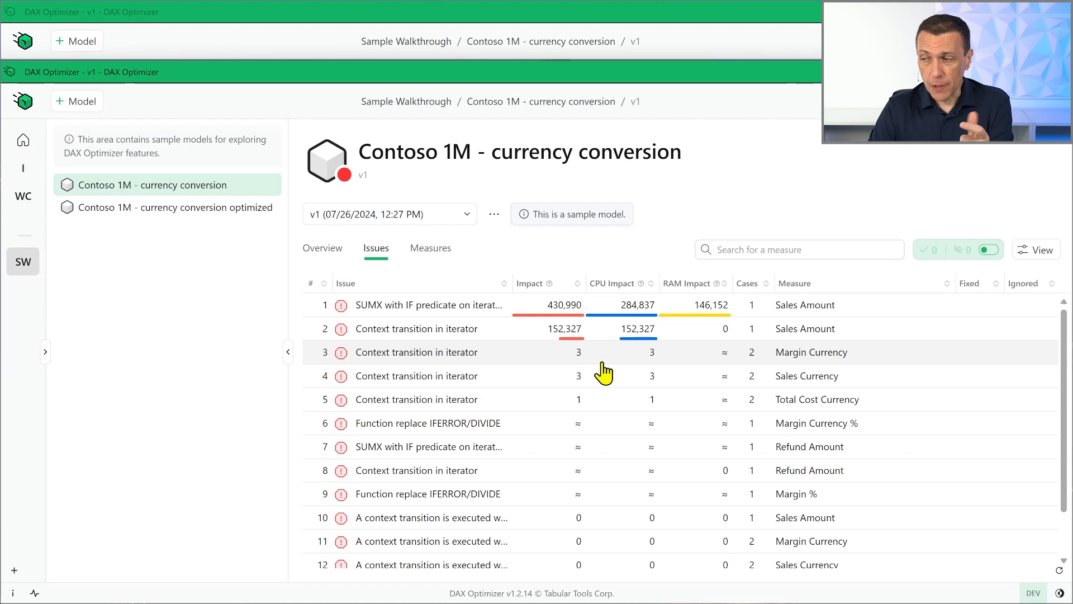
mouse_move(811, 351)
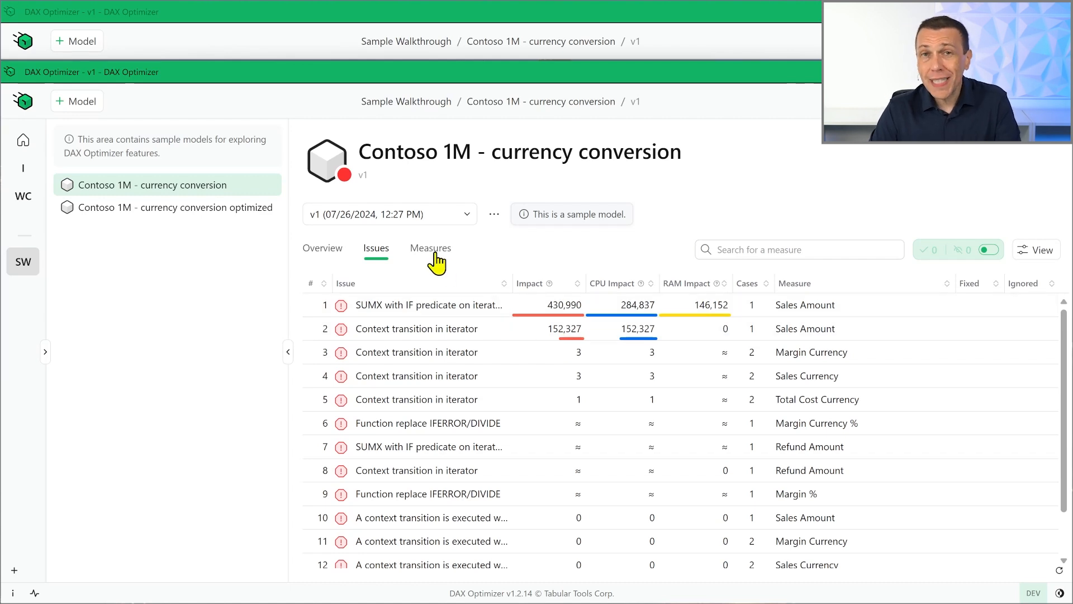
Review measures with Expert View on, then return to the issues list with impact breakdowns
left_click(430, 247)
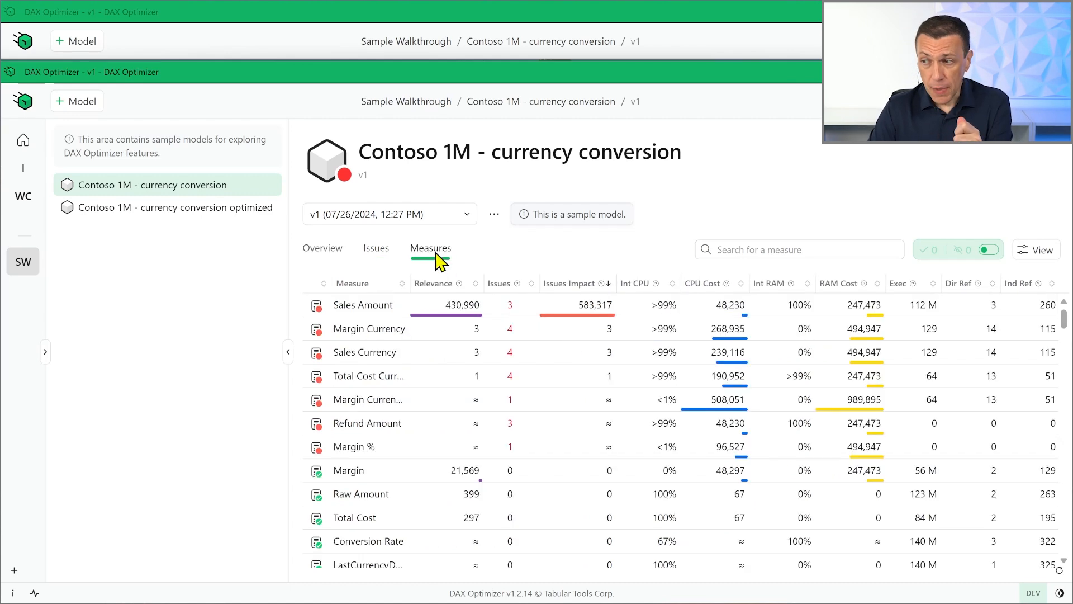
mouse_move(590, 391)
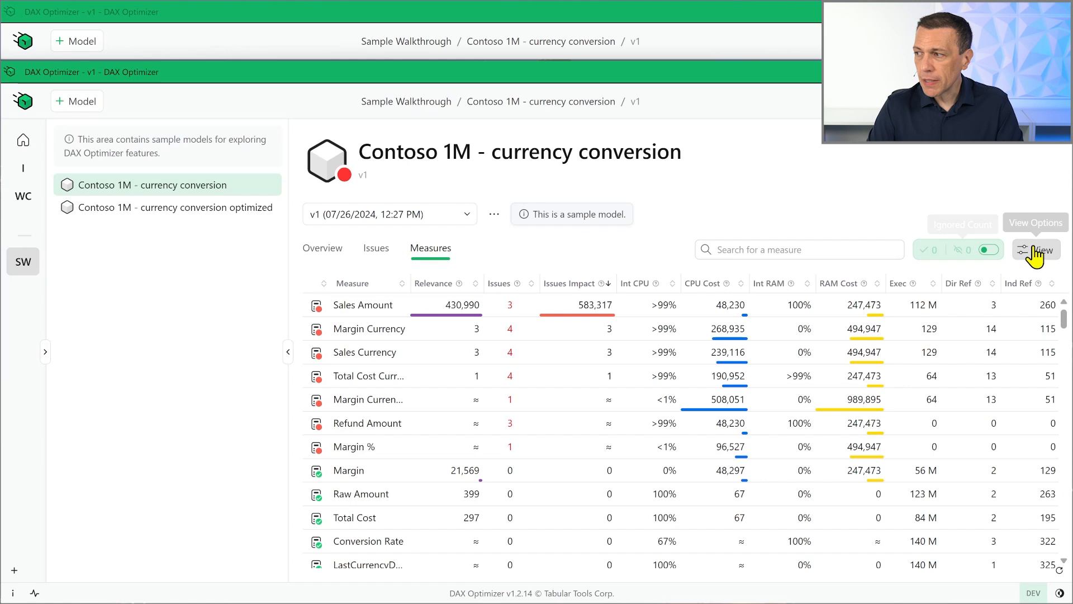
left_click(1036, 249)
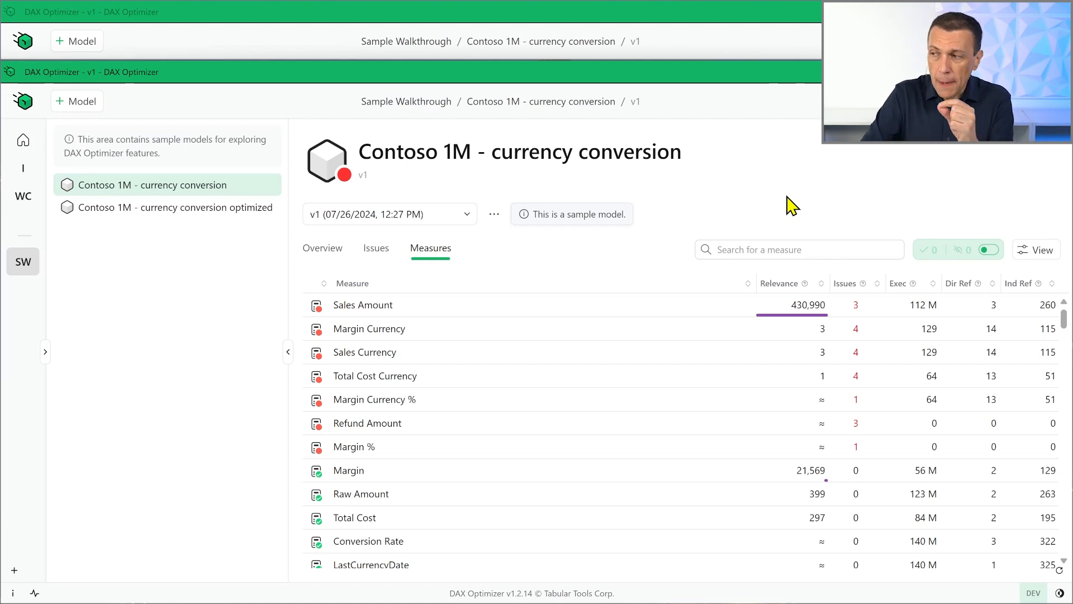
left_click(1035, 250)
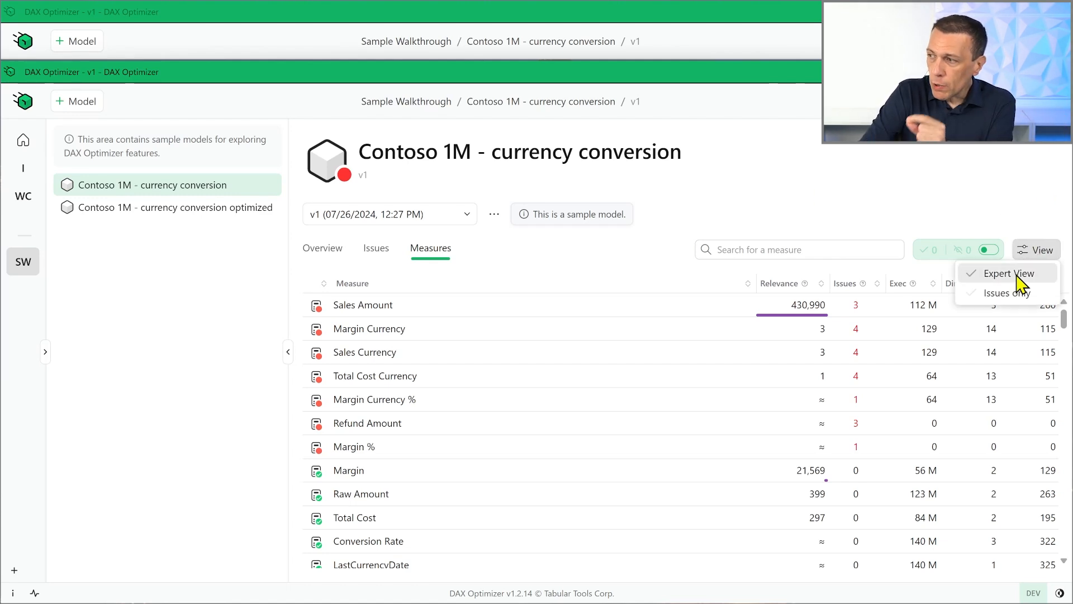
left_click(1013, 273)
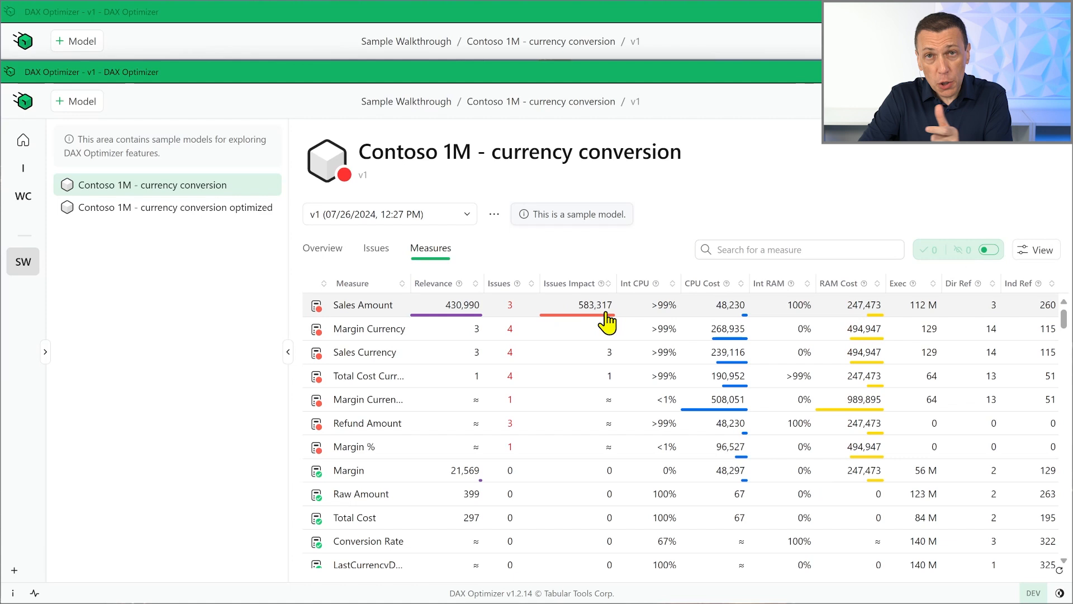
mouse_move(607, 321)
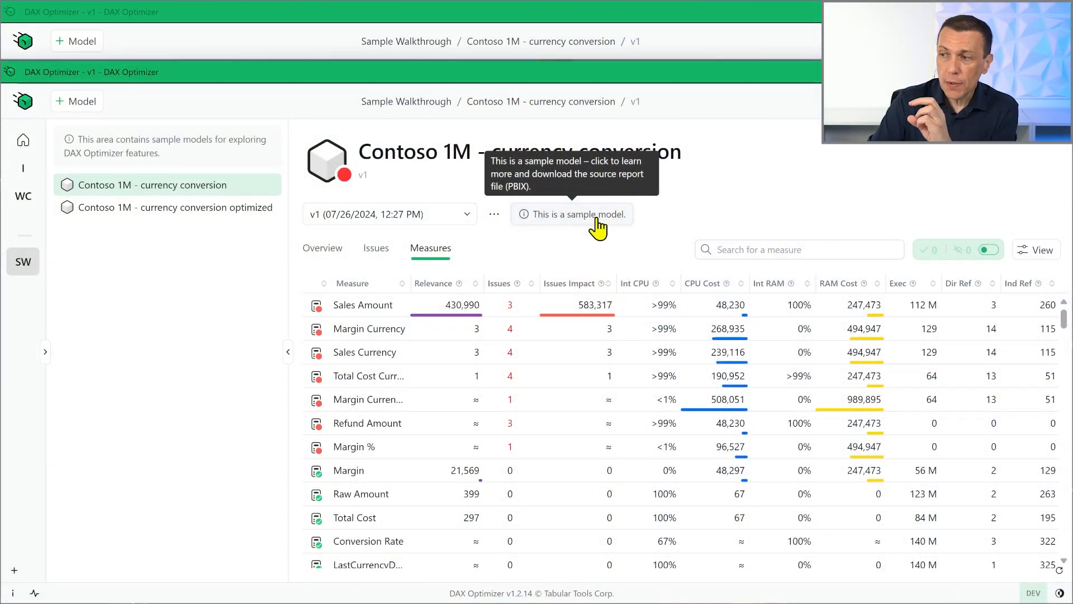
mouse_move(684, 200)
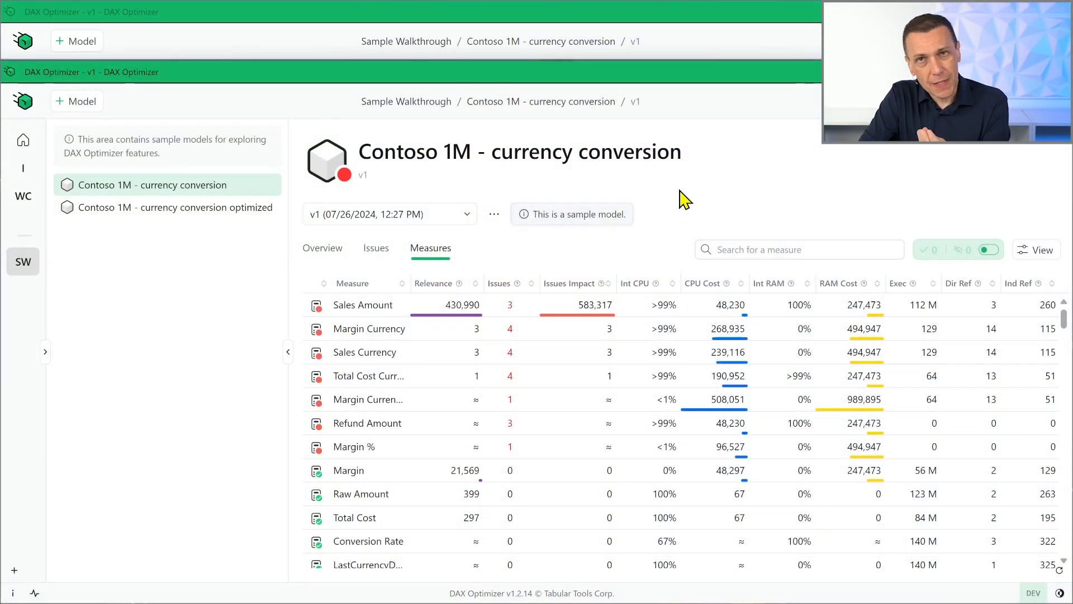
mouse_move(650, 257)
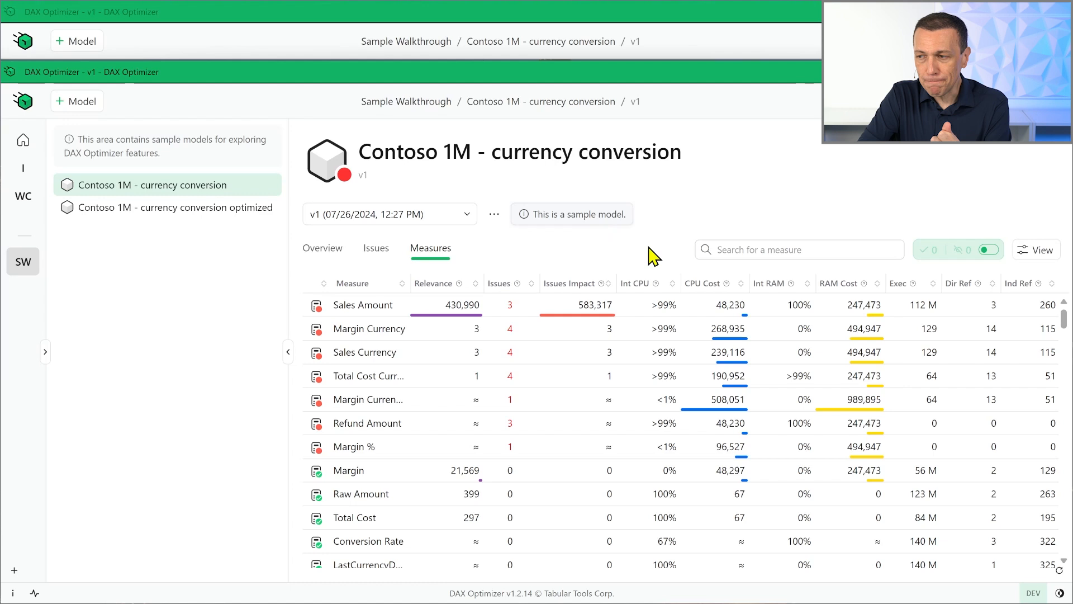
mouse_move(1006, 274)
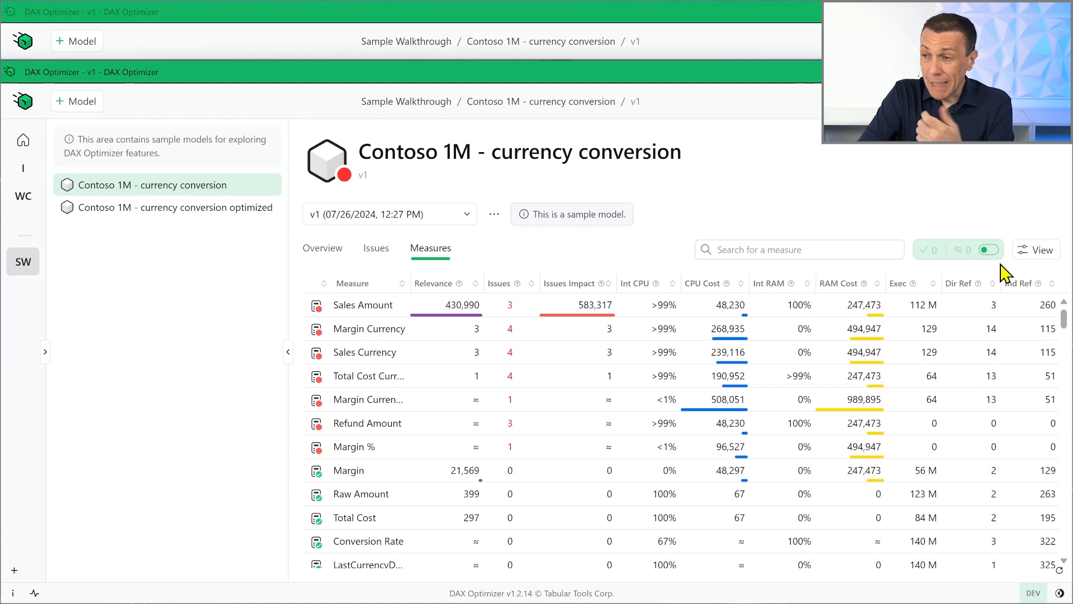
left_click(1038, 249)
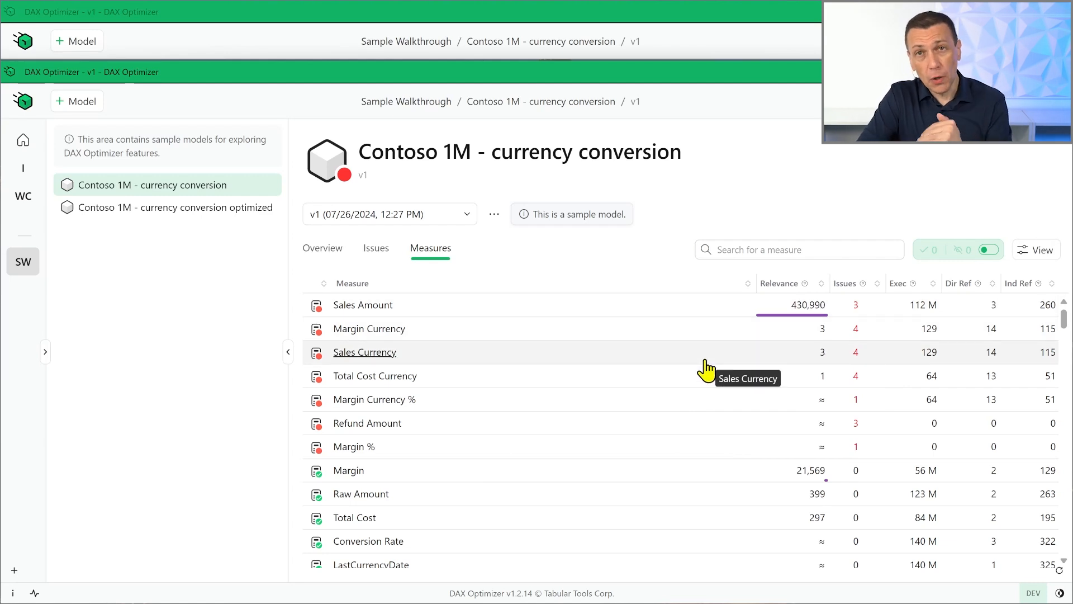
left_click(376, 248)
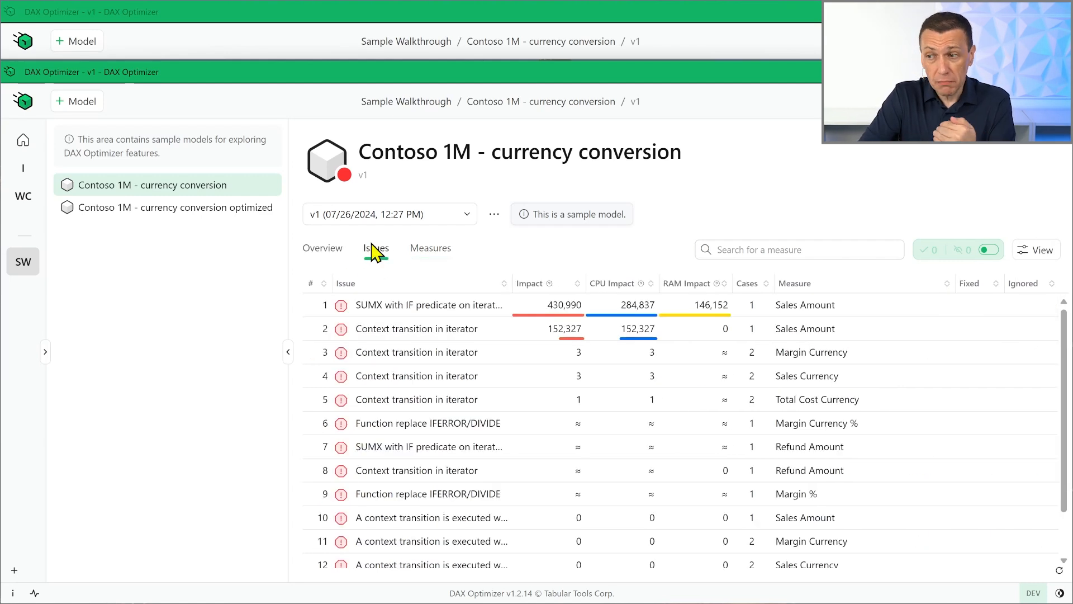
left_click(376, 248)
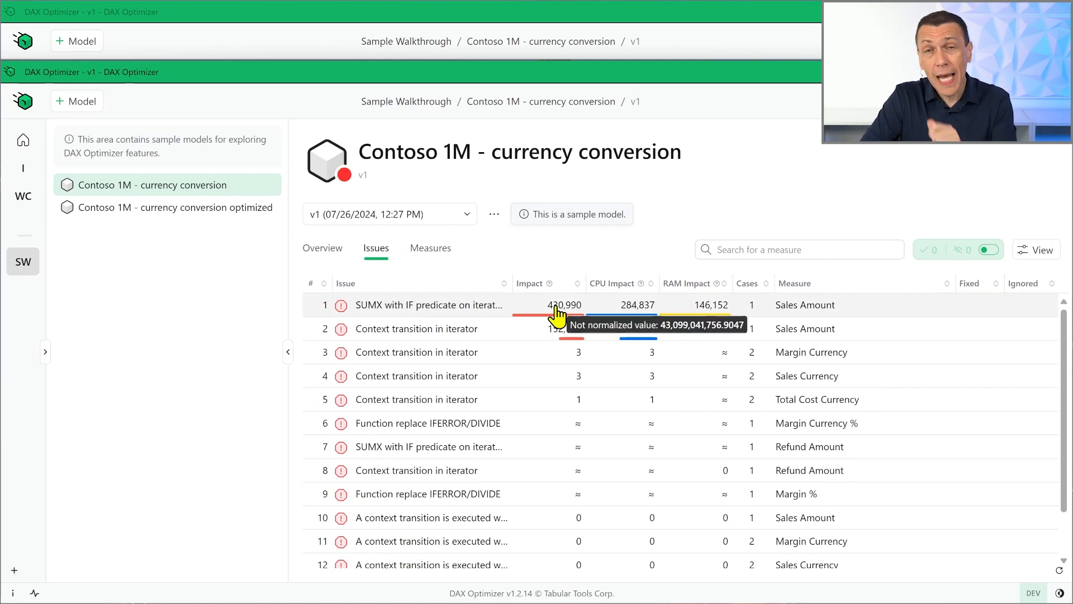
mouse_move(794, 199)
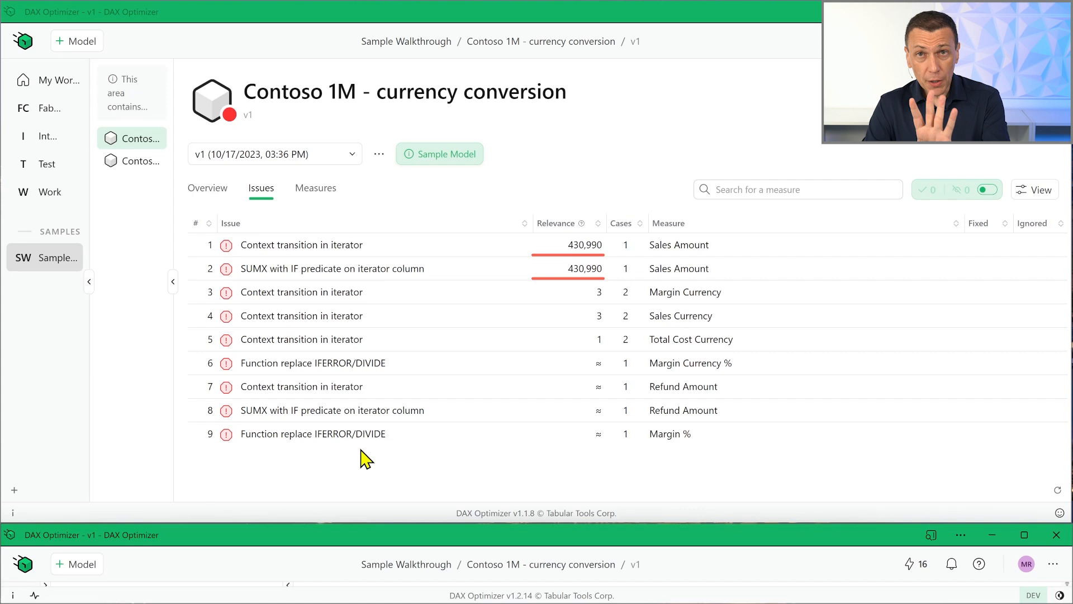
mouse_move(402, 483)
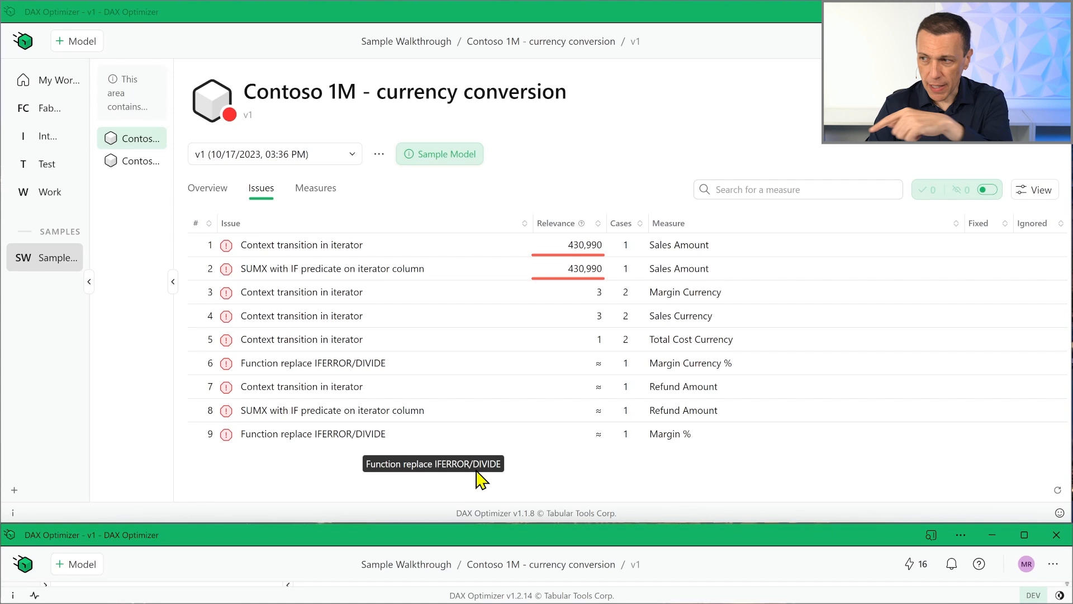
mouse_move(613, 362)
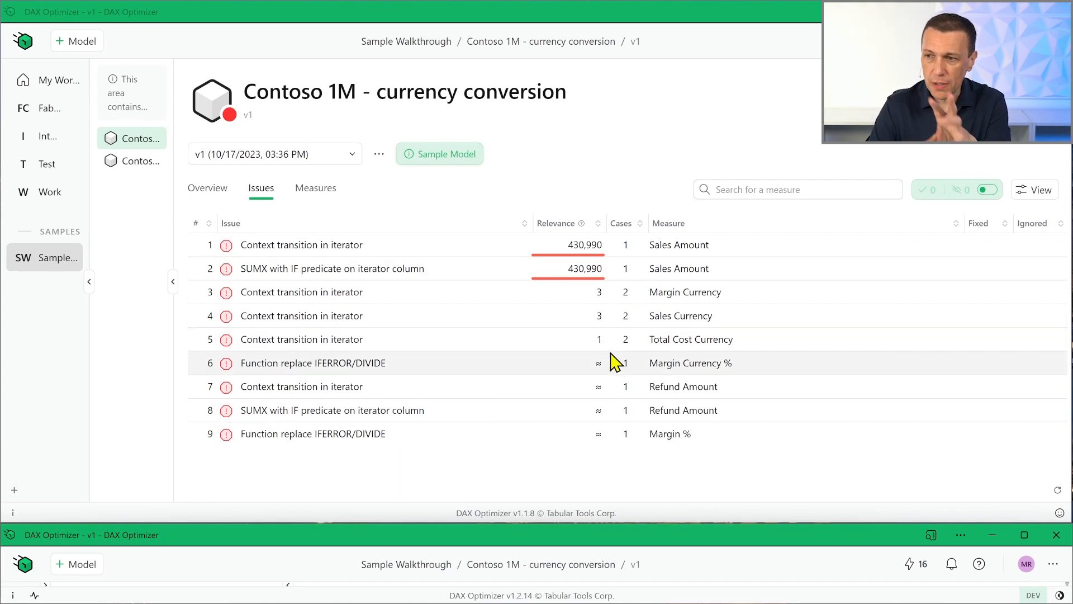
In v1.1.8, view Overview and reopen the Relevance-ranked issues list
left_click(207, 187)
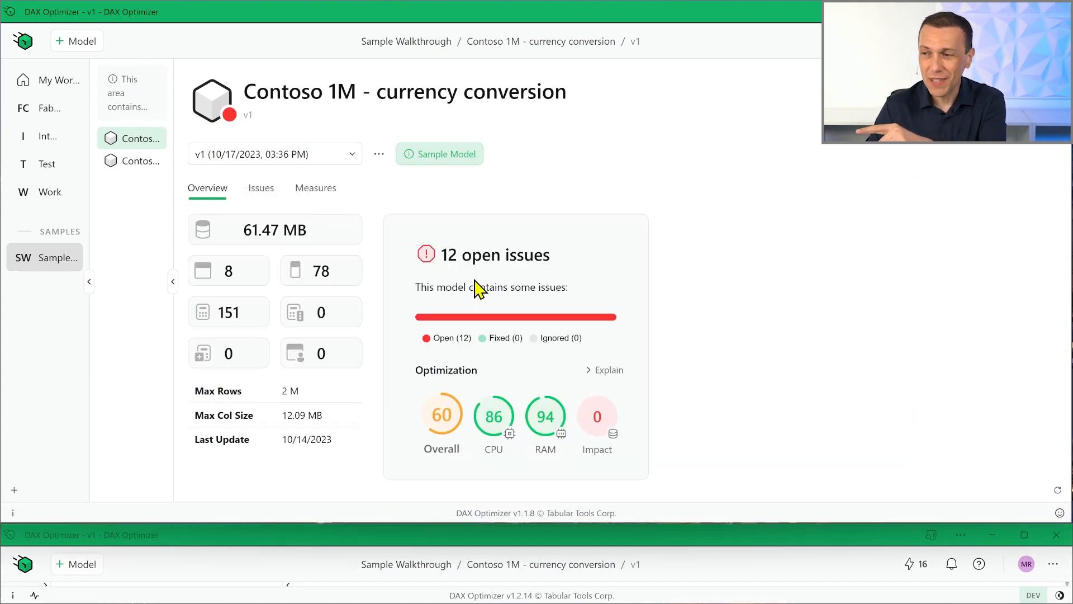
left_click(261, 188)
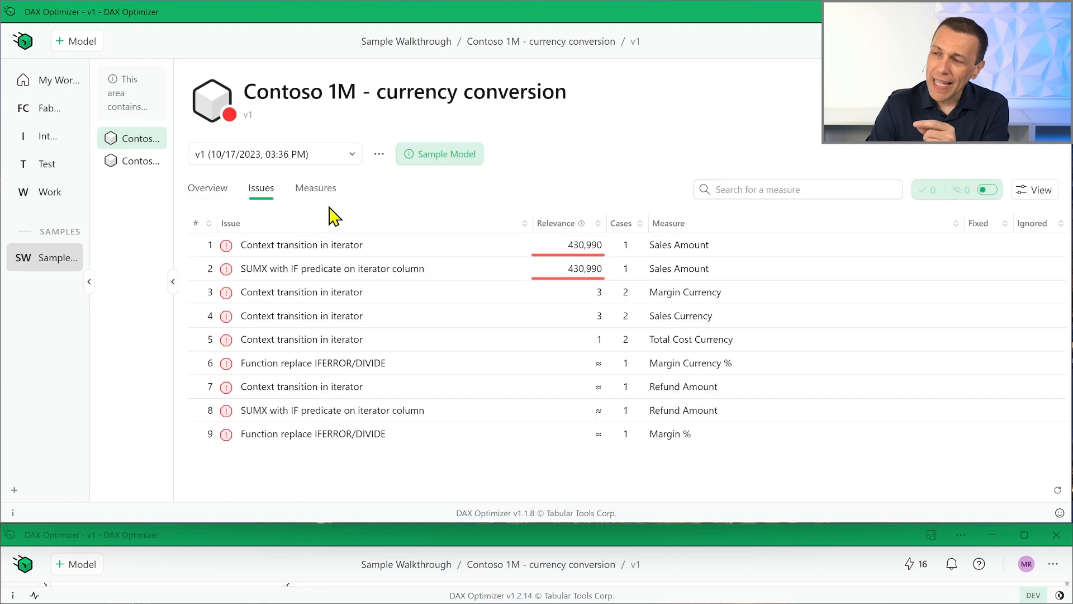
mouse_move(313, 433)
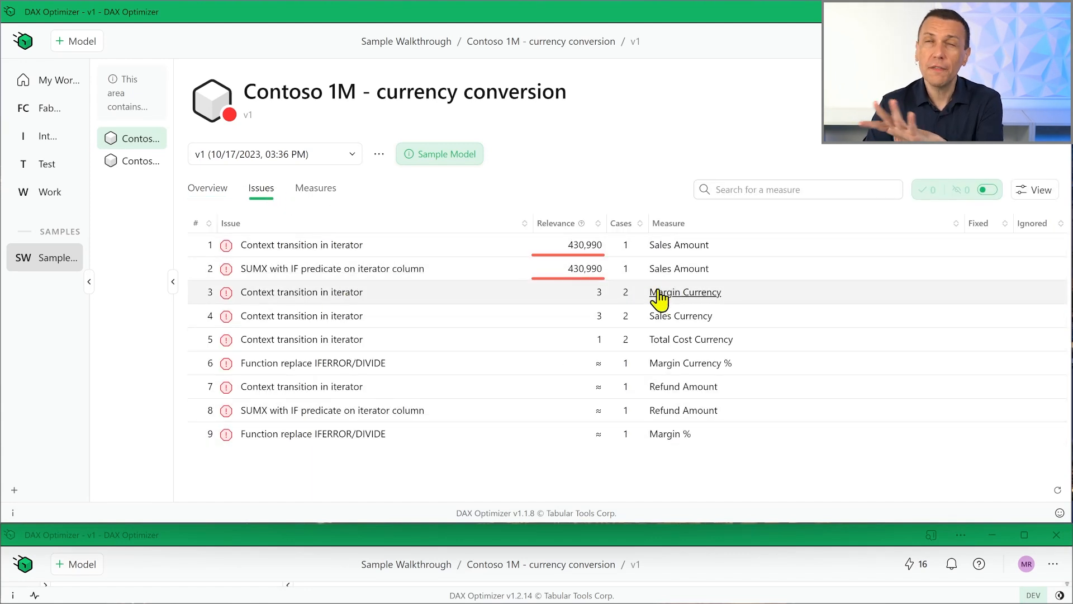
mouse_move(680, 268)
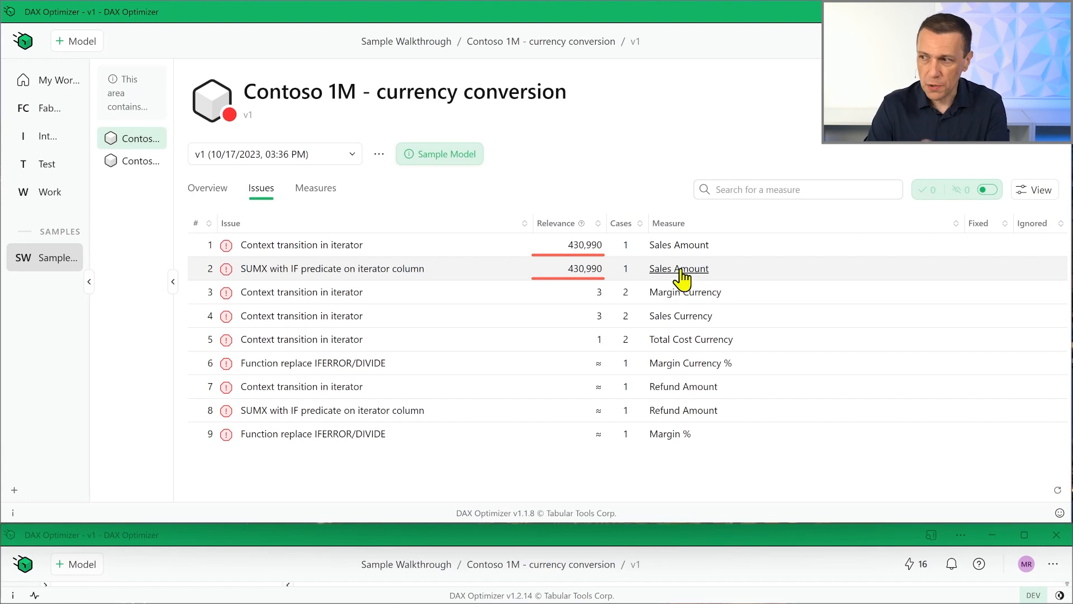
mouse_move(629, 306)
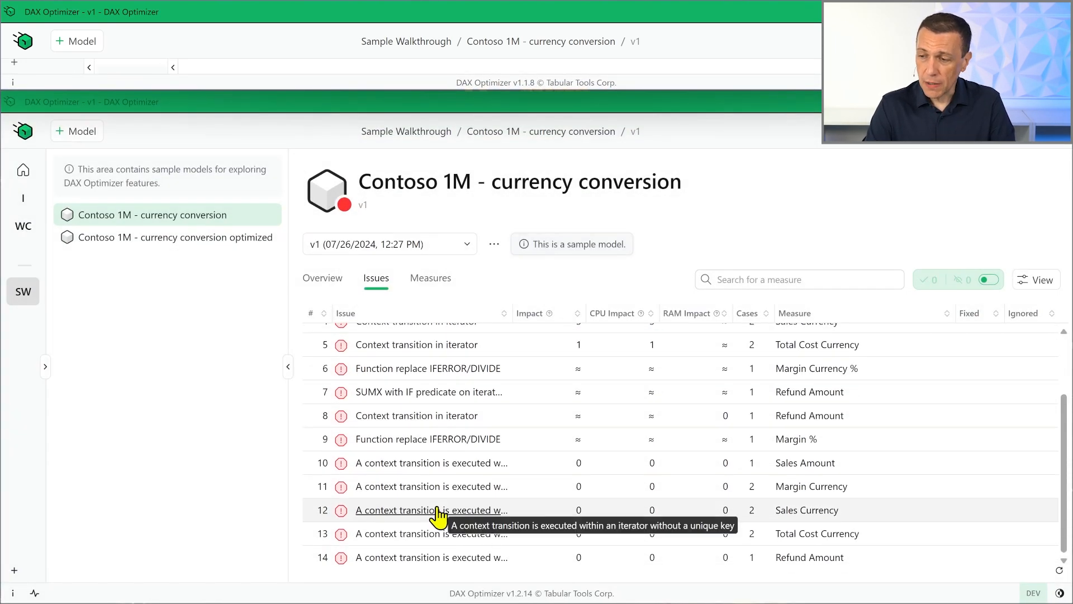
mouse_move(349, 294)
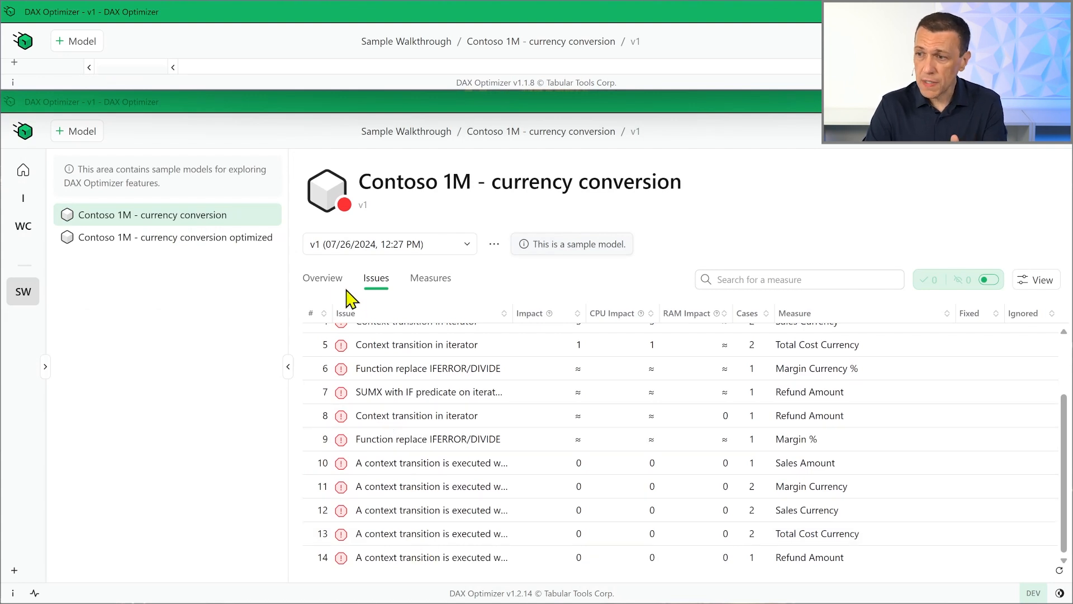
In v1.2.14, check Overview's 20 open issues, reopen Issues and scroll to context-transition rows
left_click(322, 278)
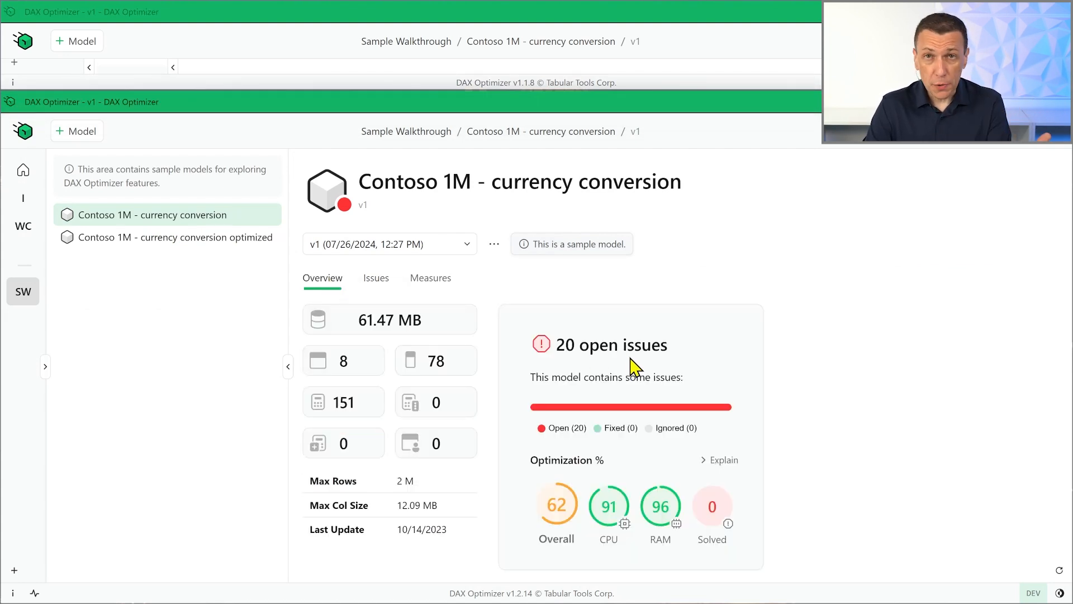
left_click(375, 277)
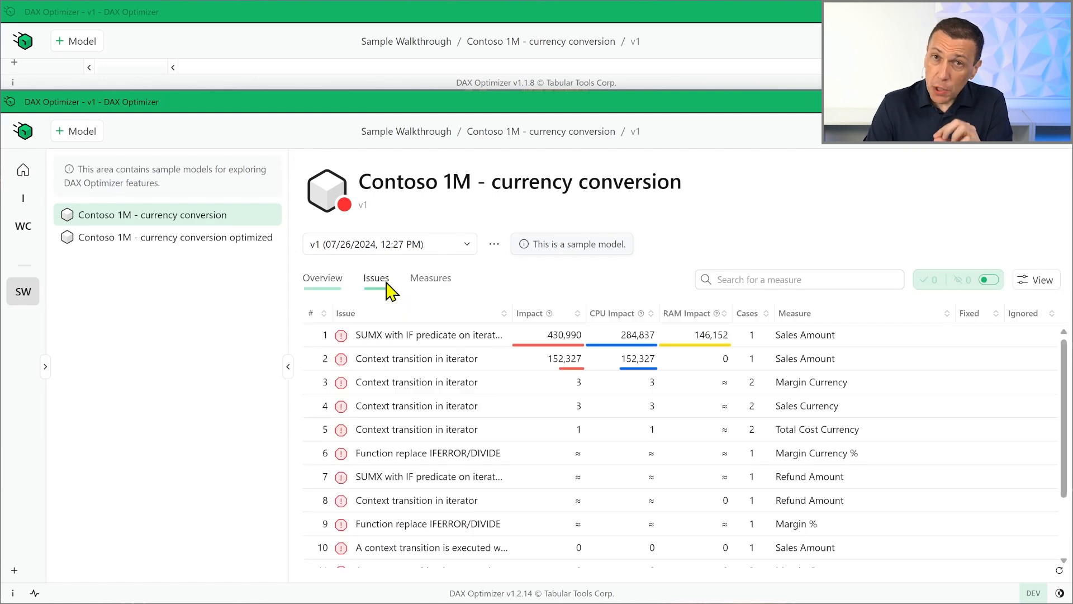
scroll("down", 3)
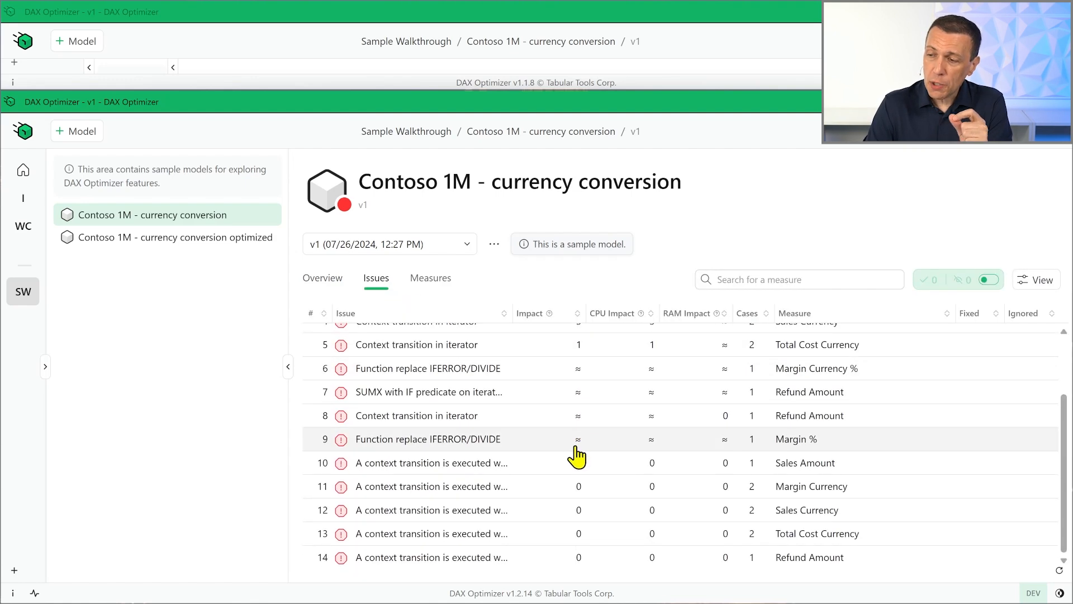
Open the 'context transition without a unique key' issue listing five zero-impact measures
left_click(431, 462)
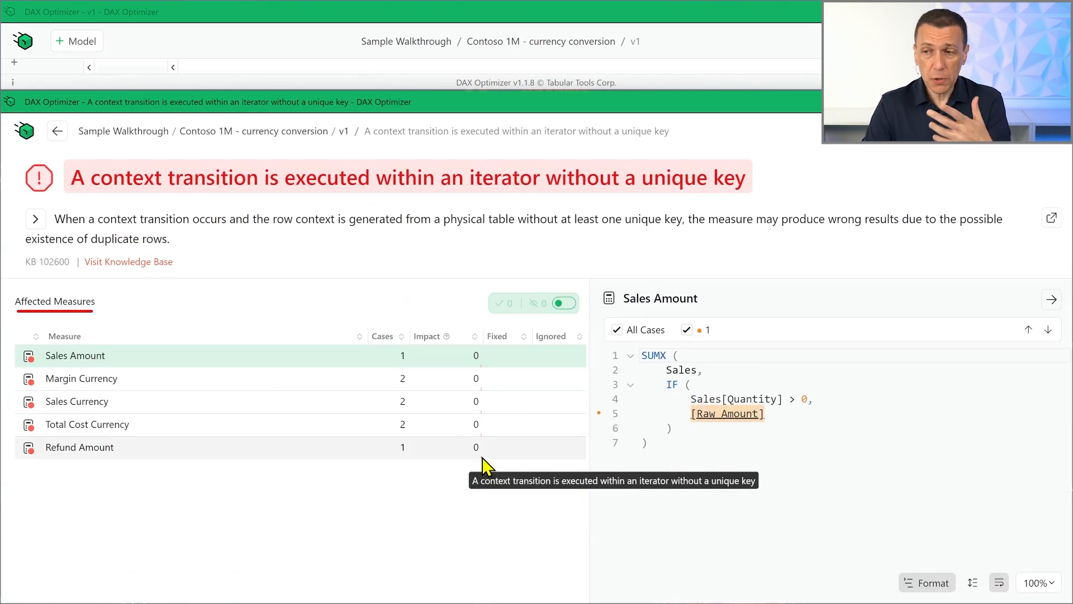
mouse_move(247, 275)
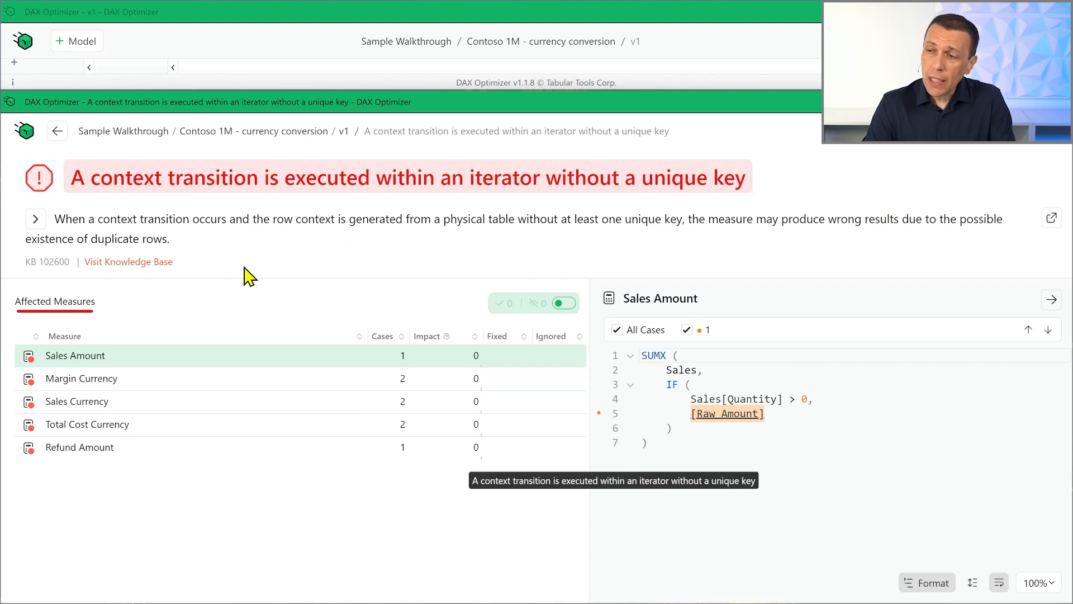
mouse_move(600, 252)
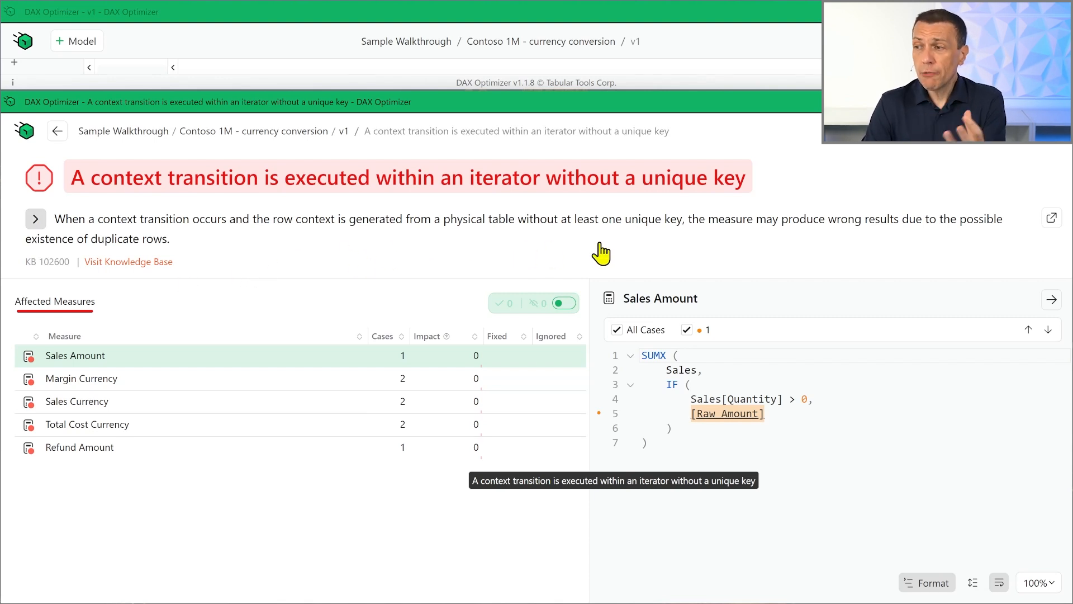
mouse_move(622, 232)
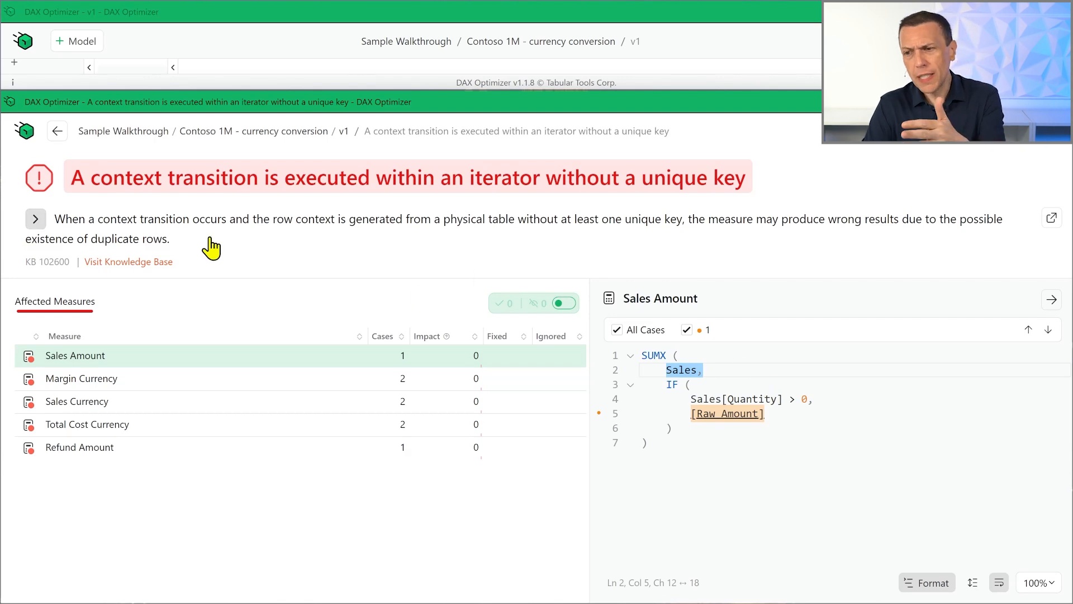
mouse_move(209, 246)
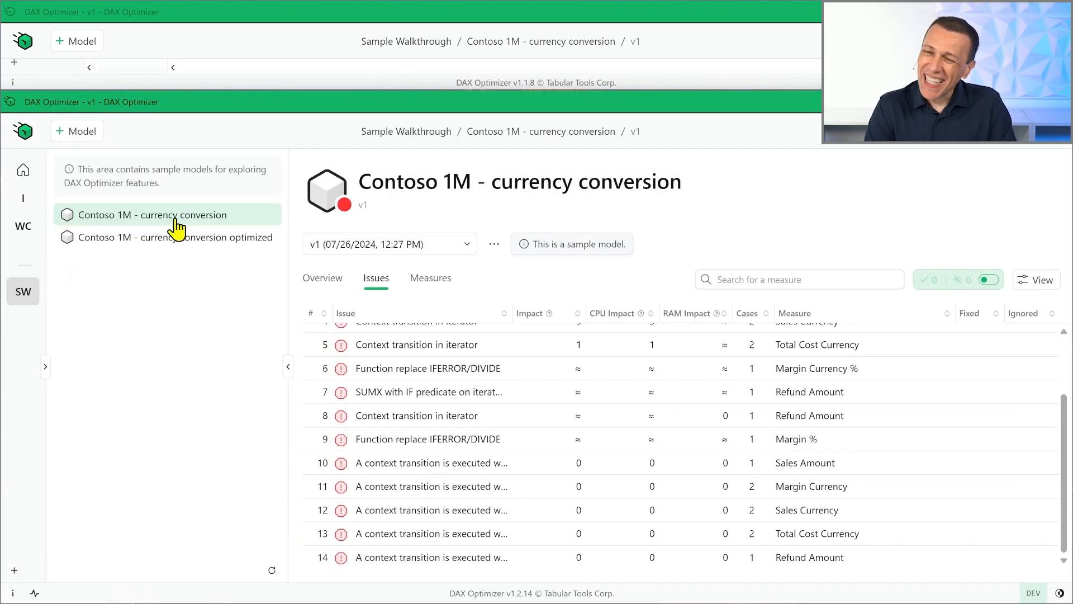
mouse_move(979, 218)
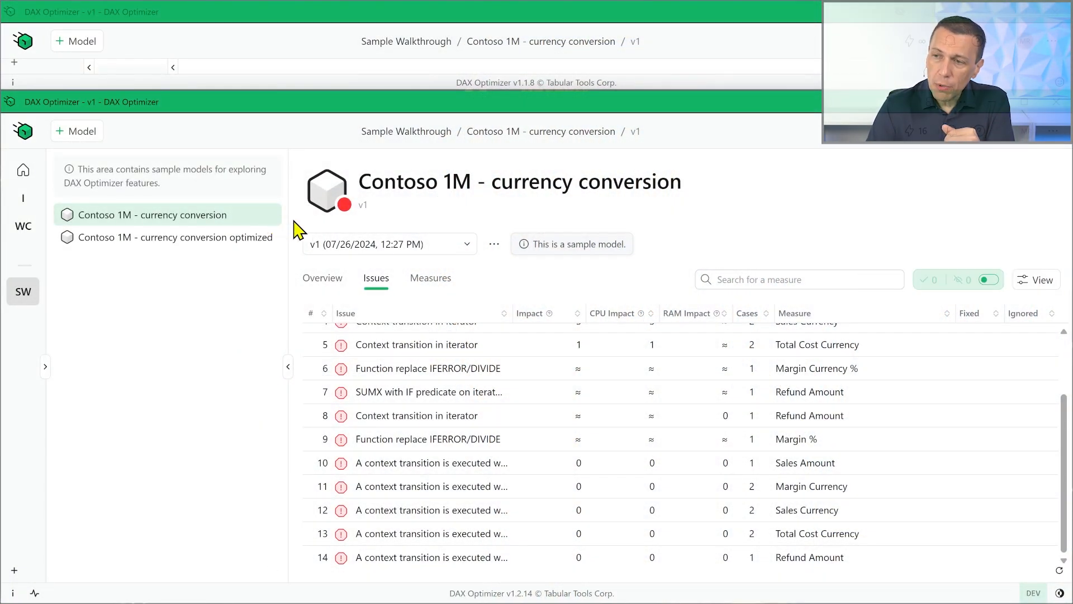
Open My Workspace and the Contoso model's action menu
left_click(1025, 131)
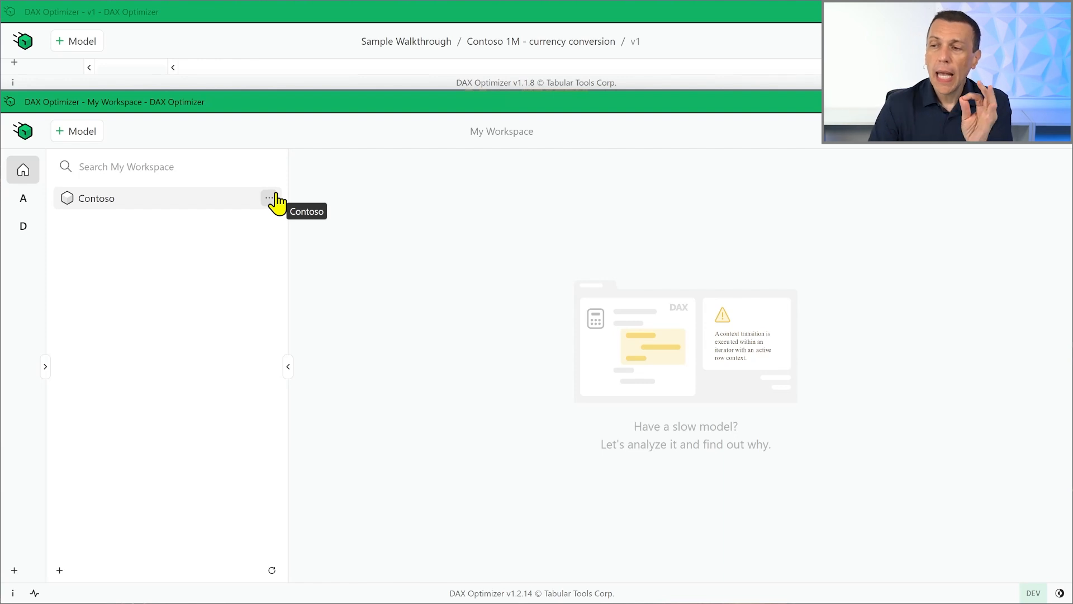
left_click(269, 197)
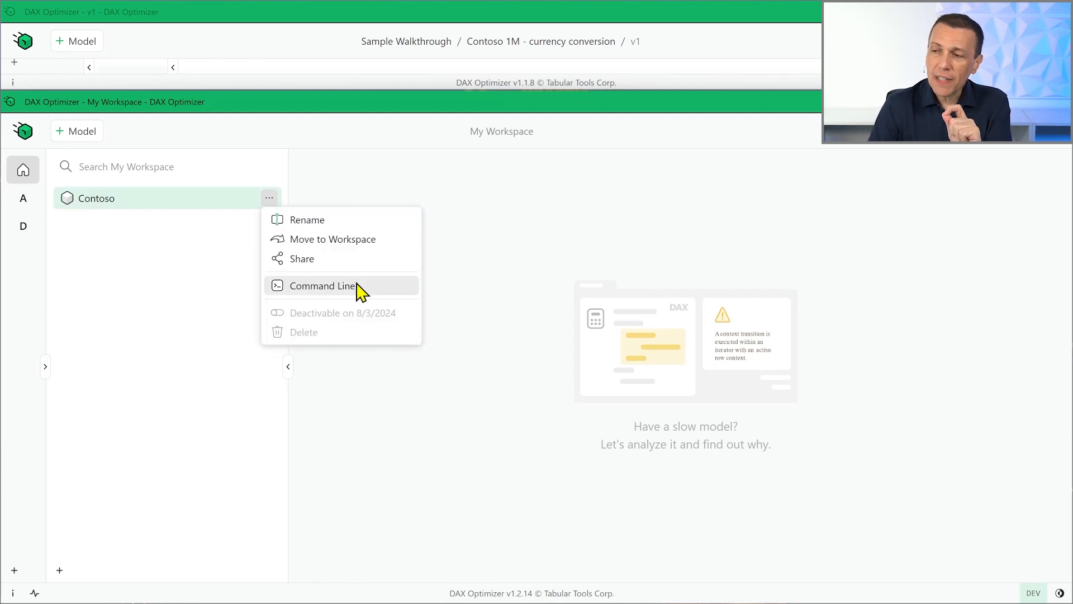
Show Contoso's Command Line Tool instructions, then the Personal Access Tokens list
left_click(322, 286)
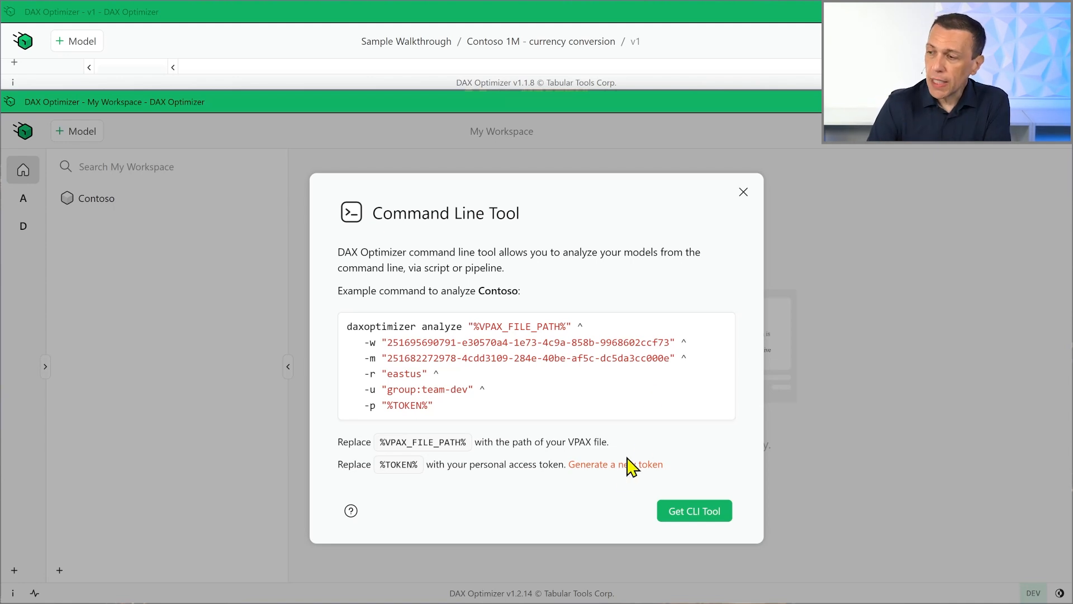
left_click(614, 464)
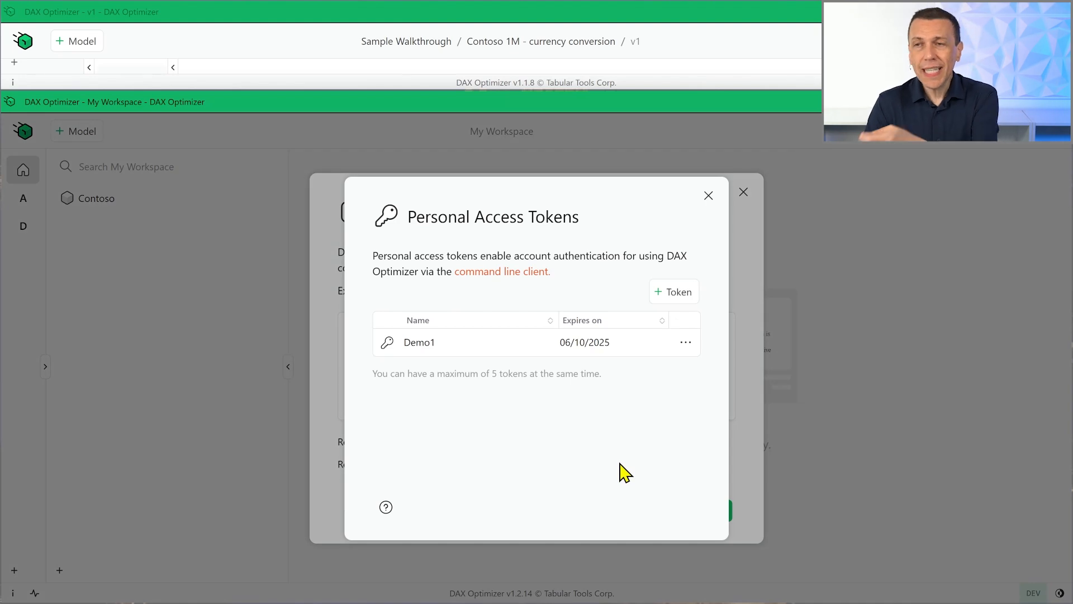